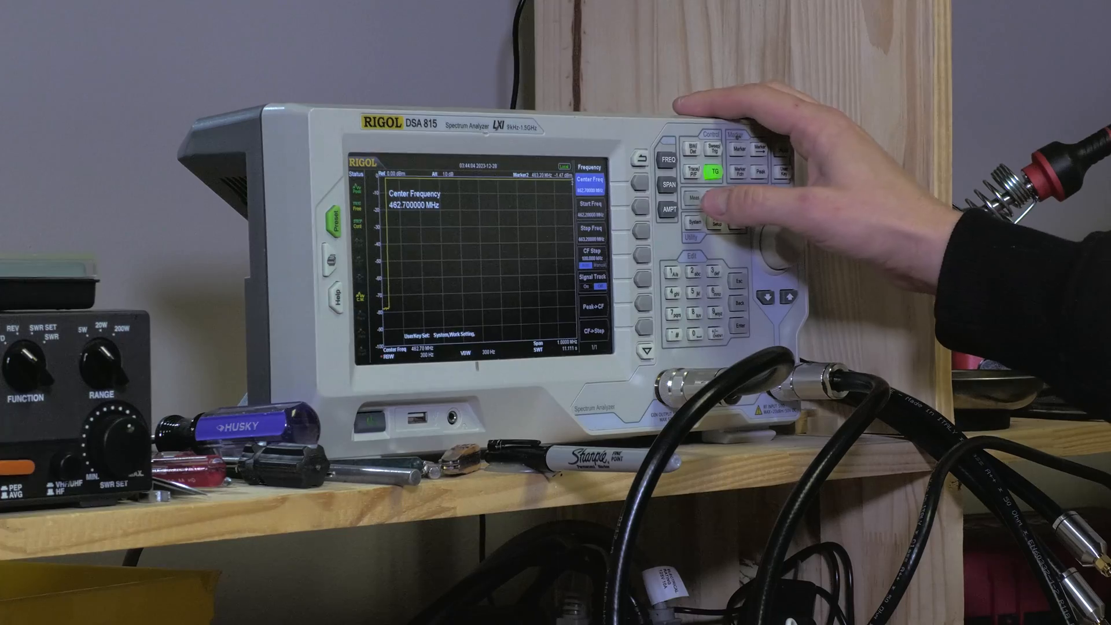
# Set the span to 10 MHz around the 462.7 MHz centre frequency.
pyautogui.click(666, 187)
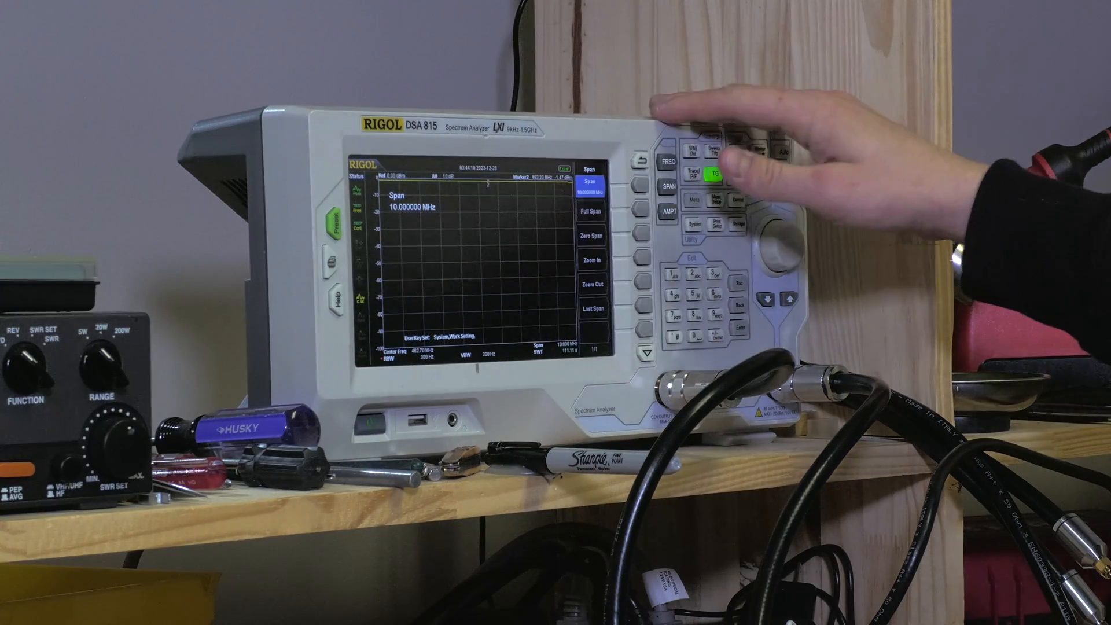
# Set RBW to 3 kHz and run the sweep to show the filter notch.
pyautogui.click(695, 148)
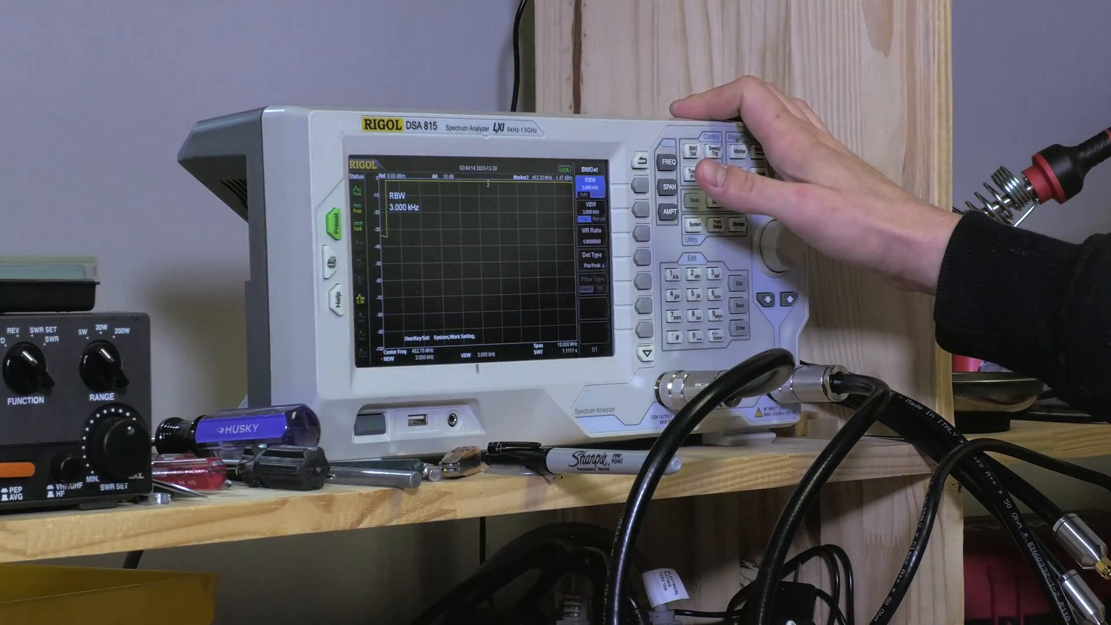
pyautogui.click(719, 173)
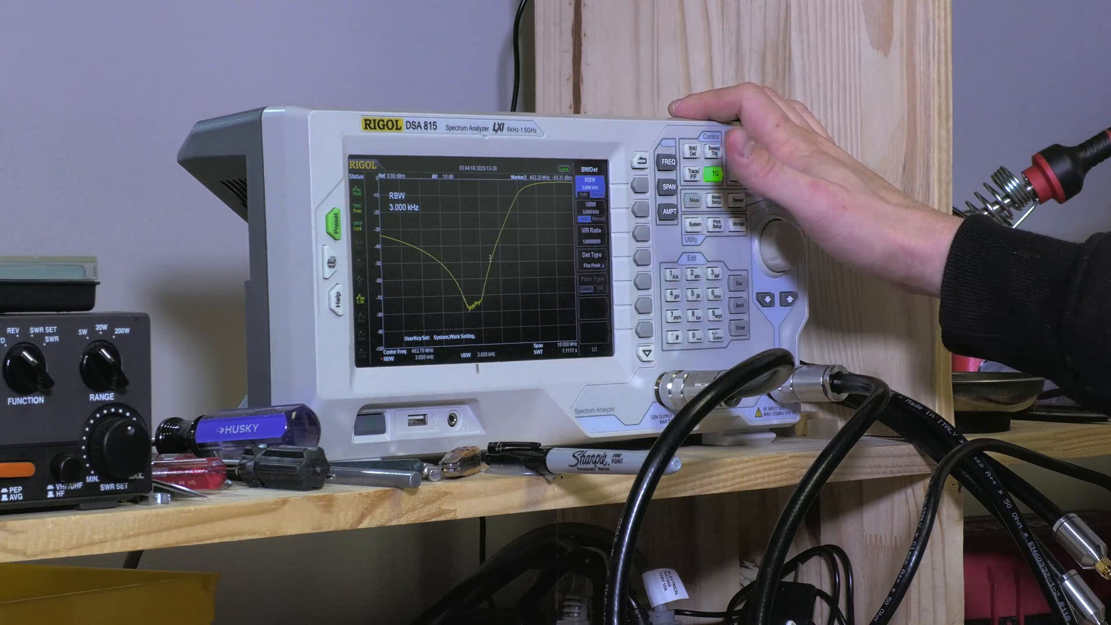